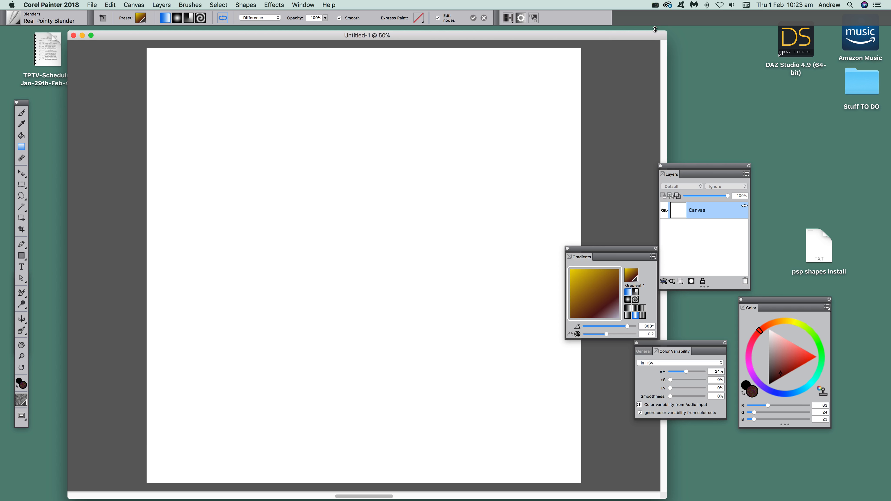
pyautogui.moveTo(21, 143)
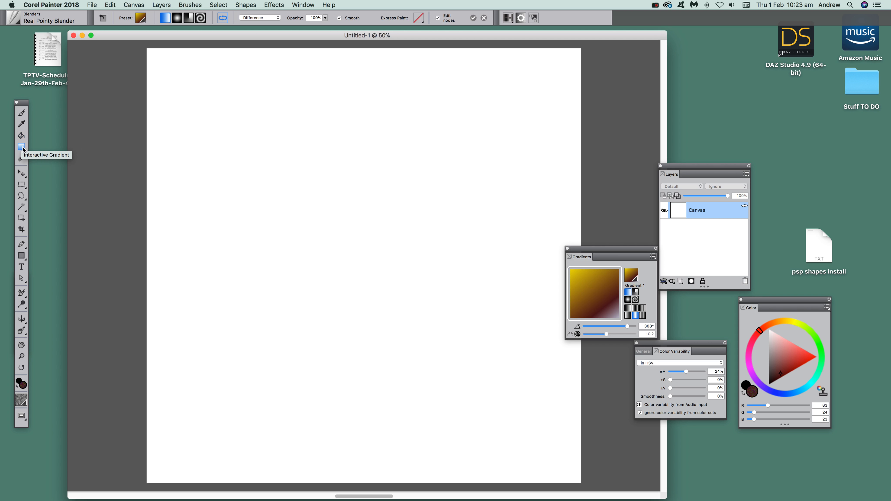
# With the Interactive Gradient tool, draw a spiral gradient at rate 9.6 across the canvas.
pyautogui.click(200, 17)
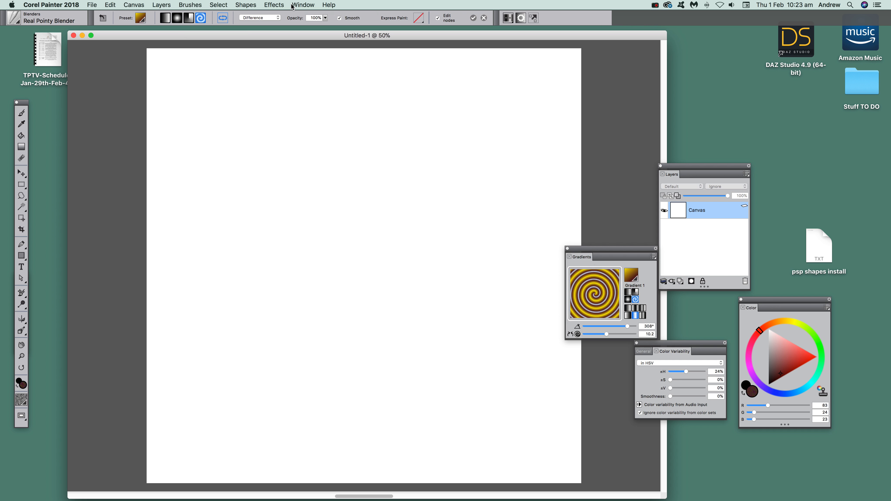
pyautogui.click(303, 4)
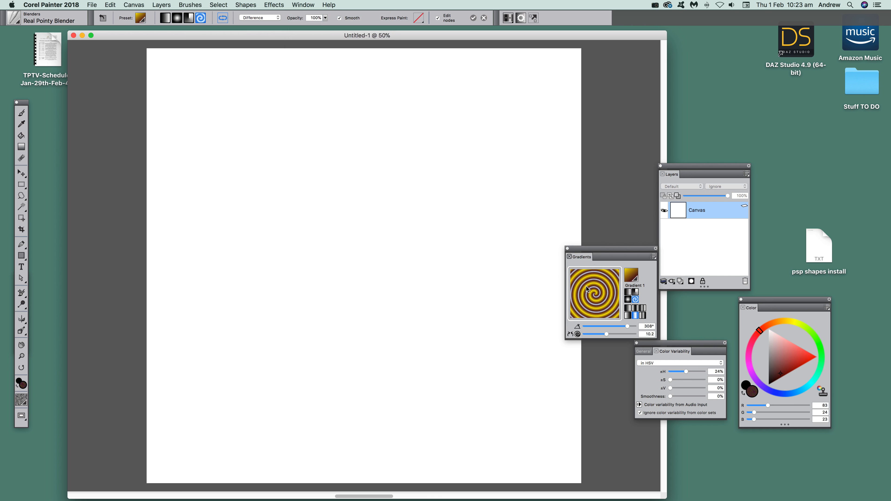
pyautogui.moveTo(607, 334); pyautogui.dragTo(612, 334)
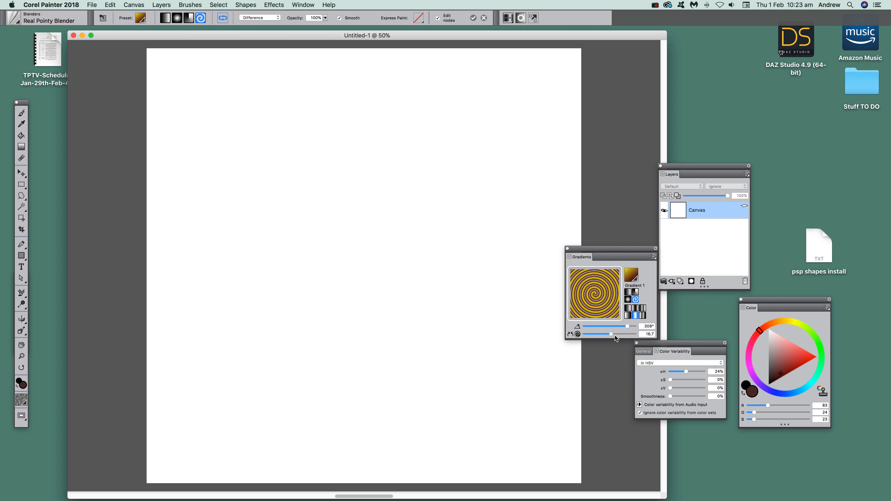
pyautogui.moveTo(612, 334); pyautogui.dragTo(605, 334)
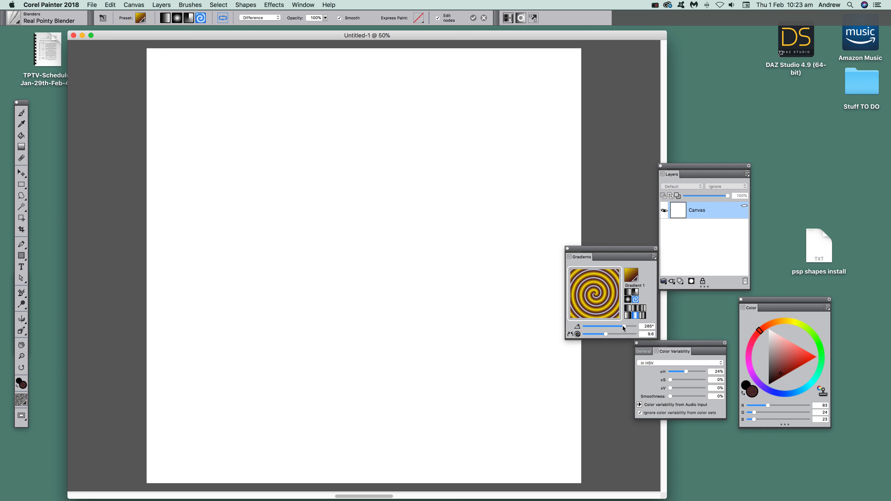
pyautogui.moveTo(374, 249); pyautogui.dragTo(570, 457)
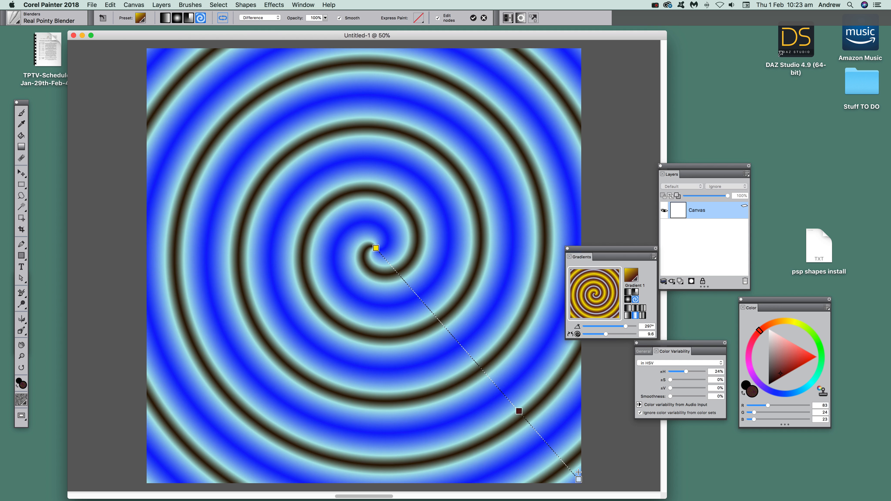
pyautogui.moveTo(259, 17)
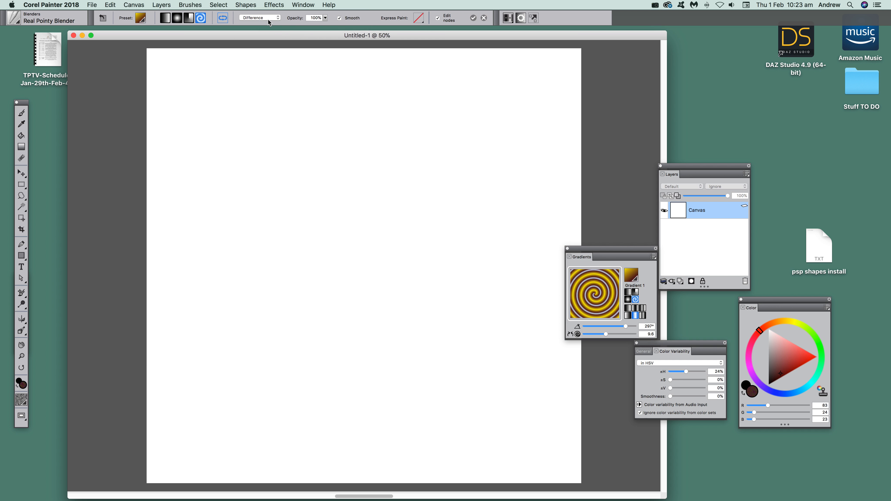
# Set blending to Default, draw the spiral from centre toward bottom-right, and commit it.
pyautogui.click(259, 18)
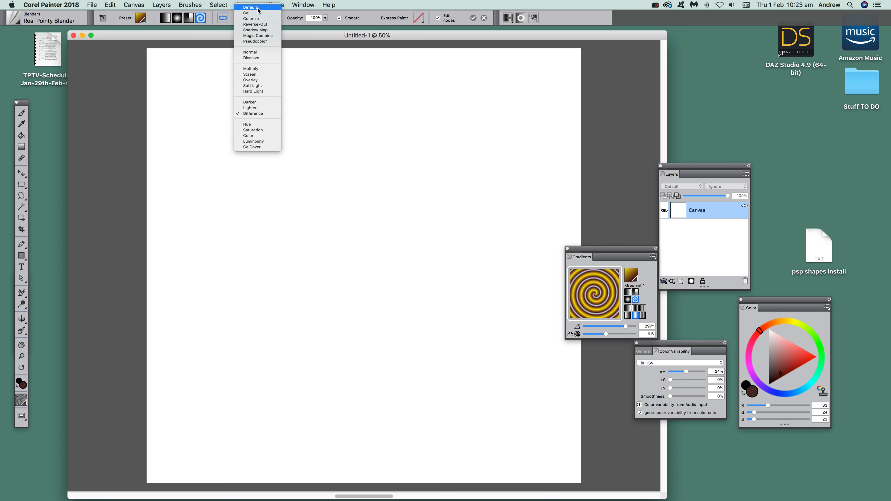
pyautogui.click(251, 7)
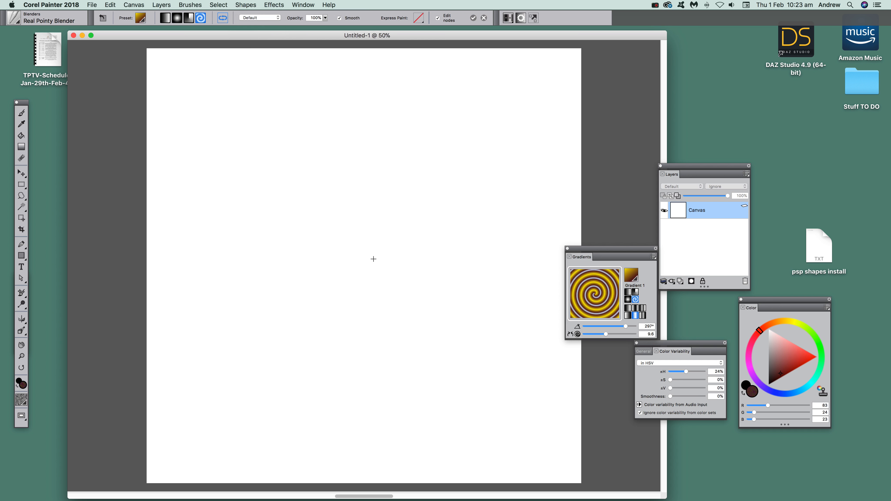
pyautogui.moveTo(373, 259); pyautogui.dragTo(590, 490)
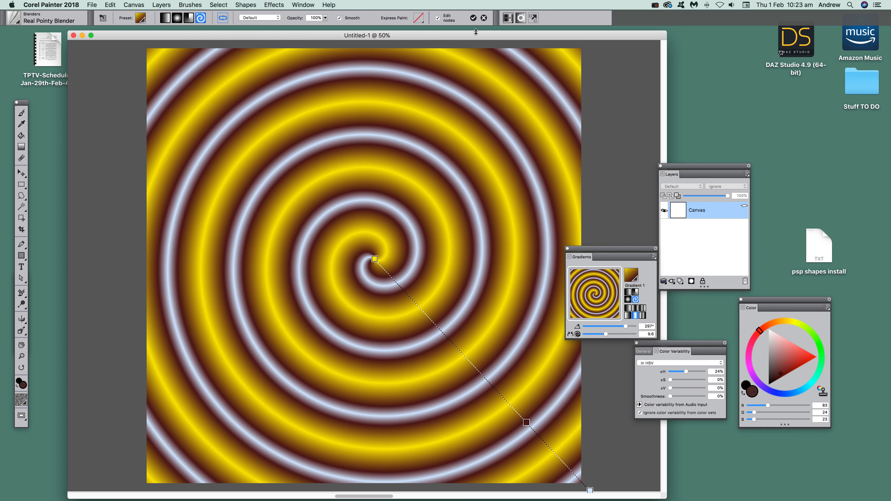
pyautogui.click(472, 18)
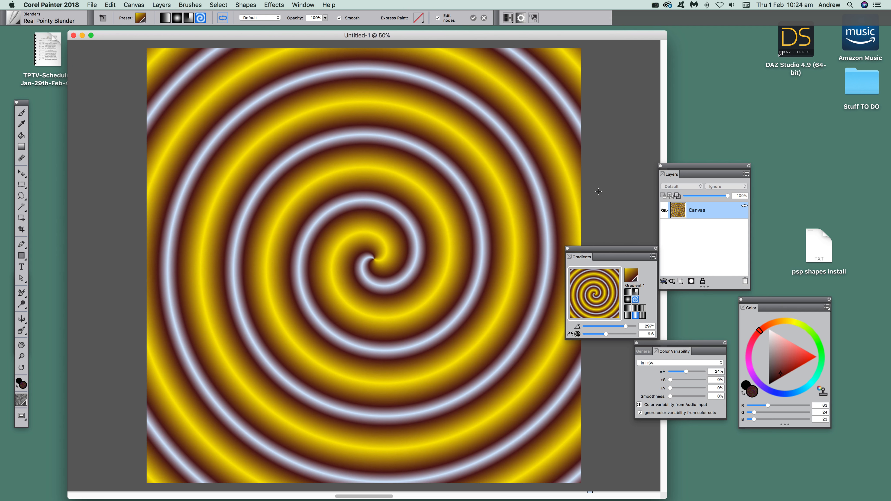
pyautogui.moveTo(582, 152)
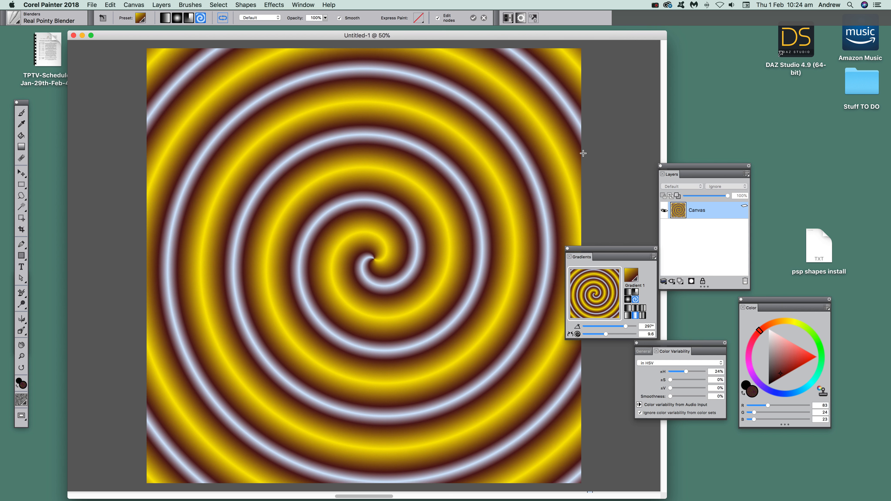
pyautogui.moveTo(255, 4)
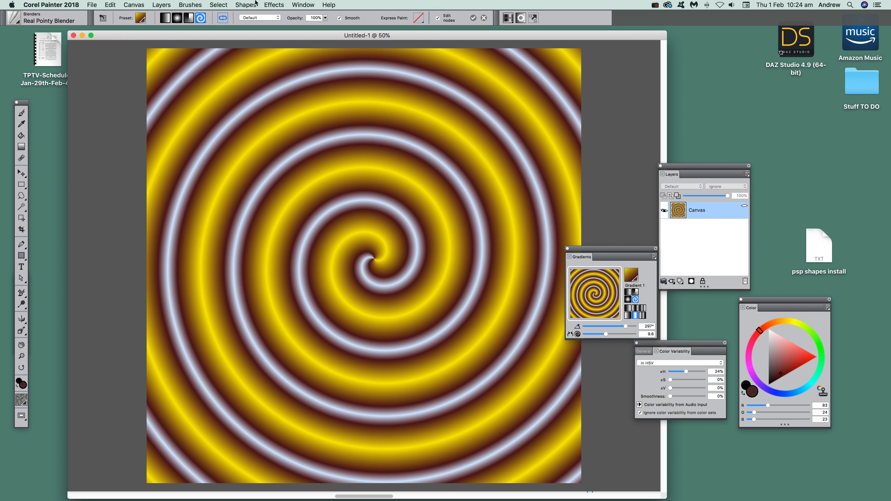
# Start Pop Art Fill from the Effects menu and set the dot scale to 79%.
pyautogui.click(273, 4)
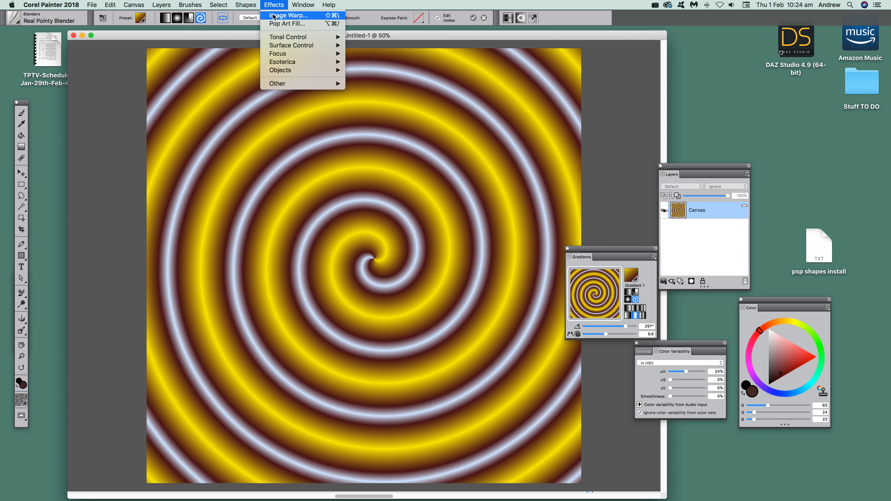
pyautogui.moveTo(291, 61)
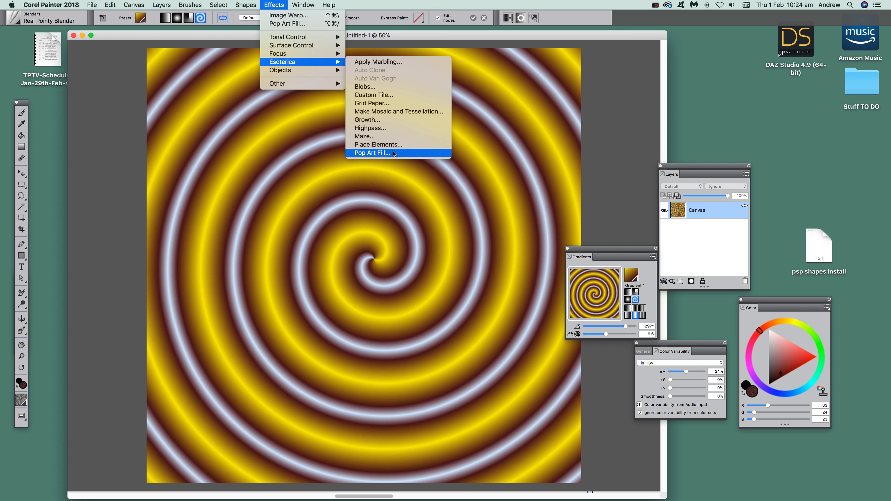
pyautogui.click(370, 153)
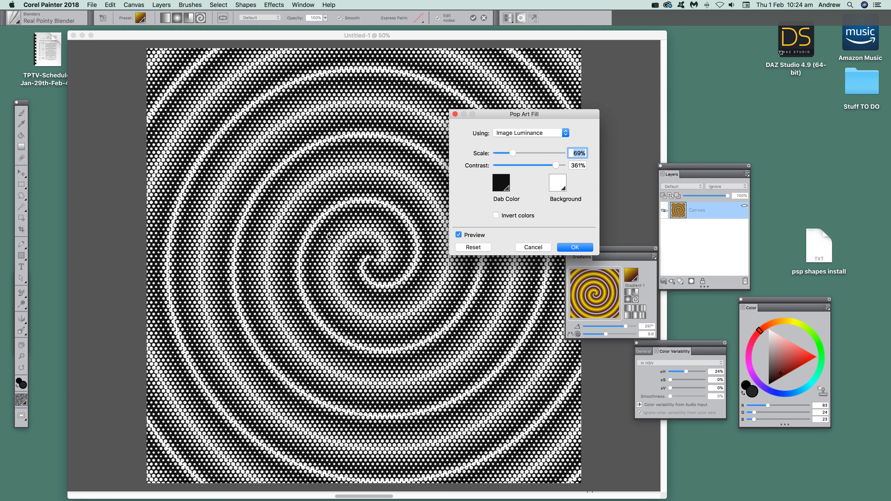
pyautogui.moveTo(512, 153); pyautogui.dragTo(509, 153)
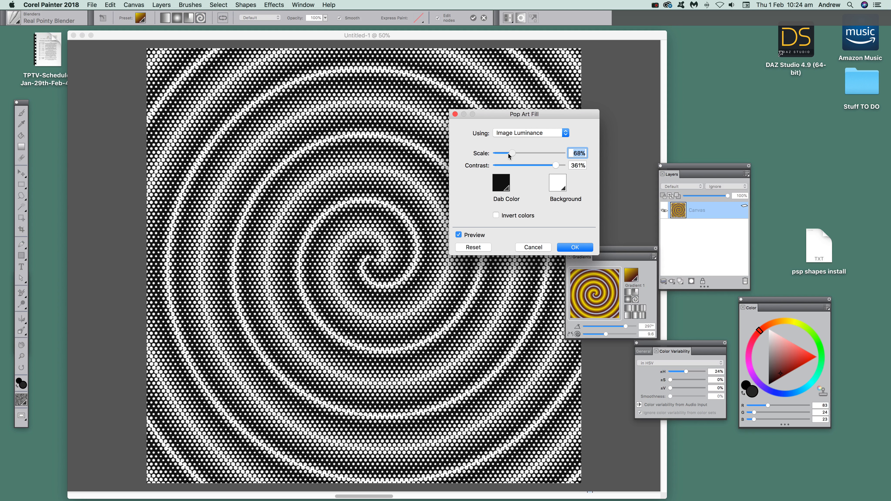
pyautogui.moveTo(511, 154); pyautogui.dragTo(501, 153)
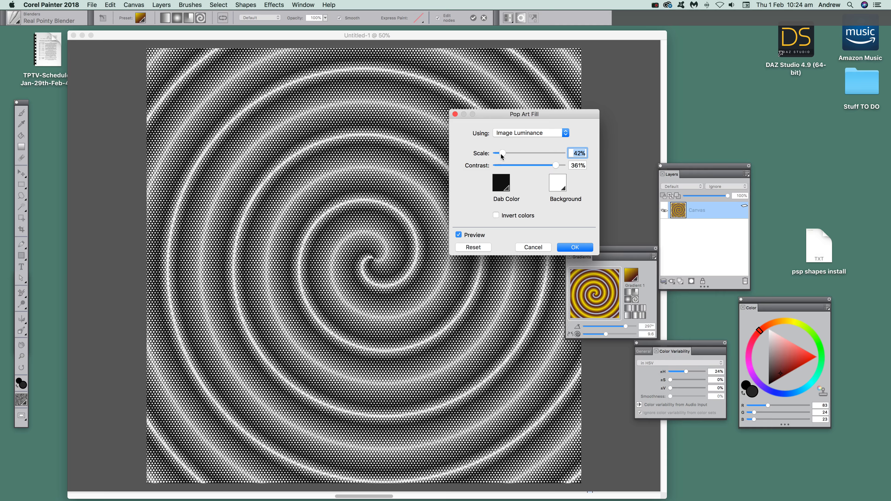
pyautogui.moveTo(501, 154); pyautogui.dragTo(521, 154)
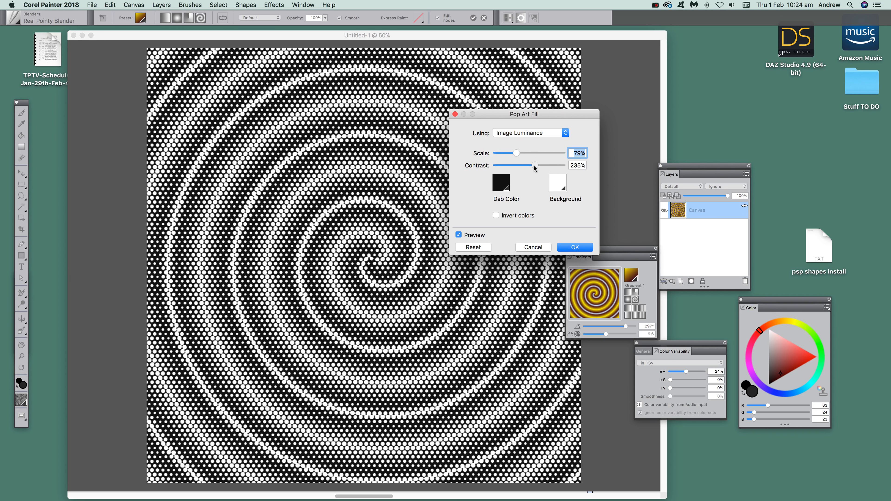
# Set the halftone contrast to 248% and pick teal as the dab colour.
pyautogui.moveTo(533, 166); pyautogui.dragTo(501, 165)
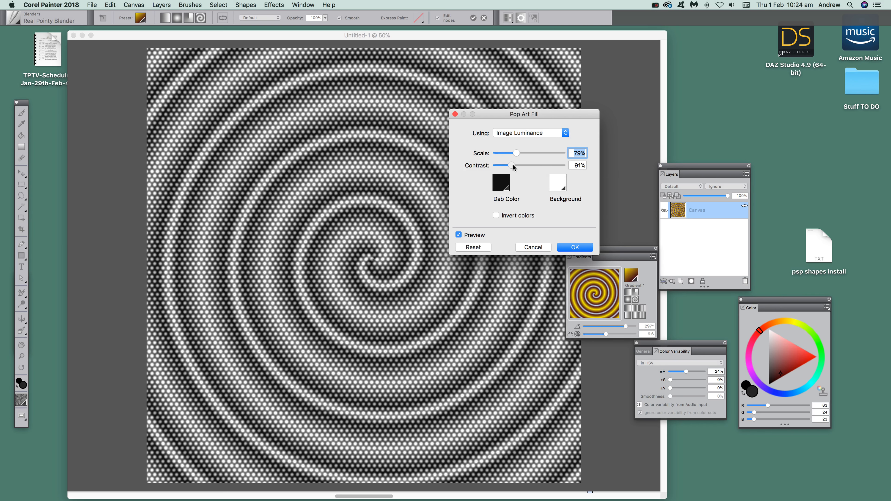
pyautogui.moveTo(502, 165); pyautogui.dragTo(537, 165)
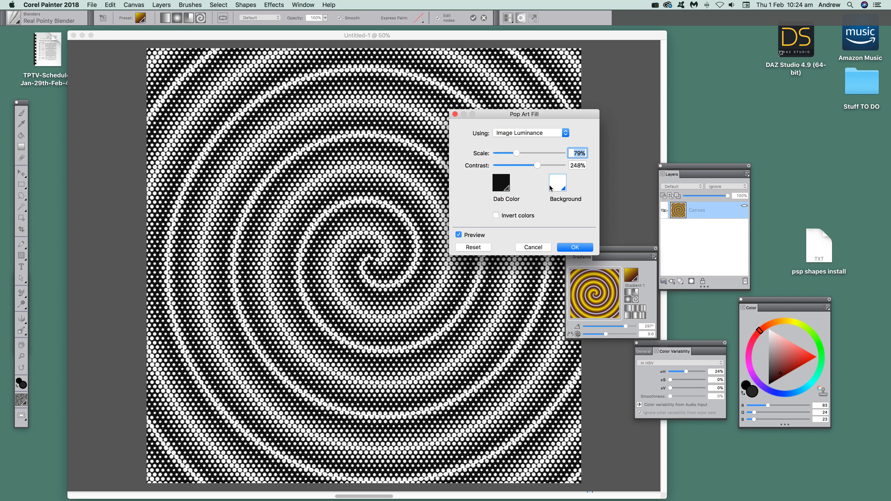
pyautogui.click(501, 183)
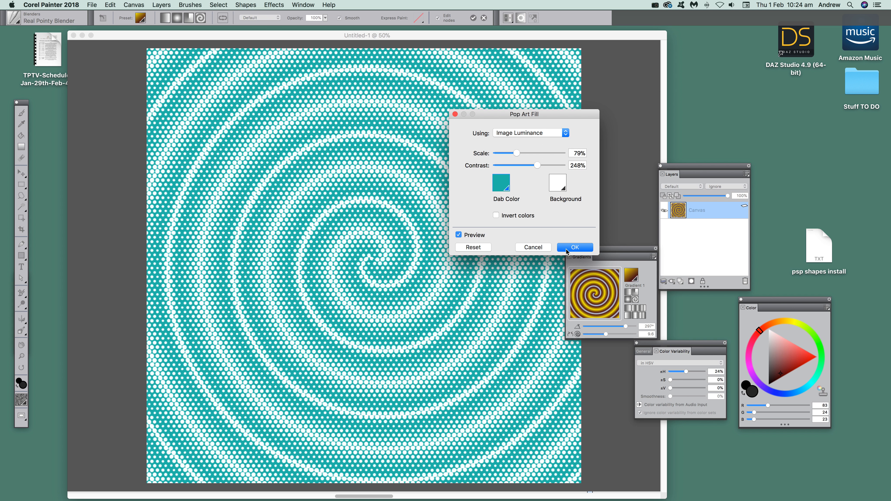
# Apply the teal halftone fill to the canvas with OK.
pyautogui.click(110, 5)
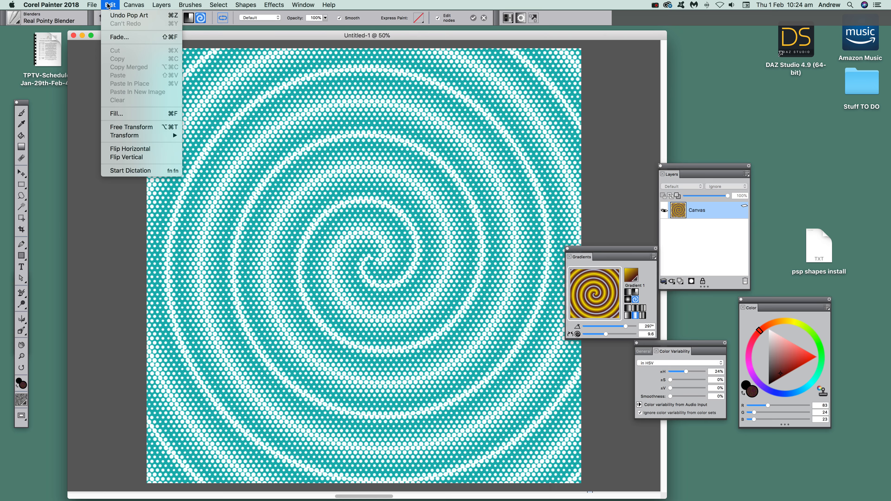
pyautogui.moveTo(129, 16)
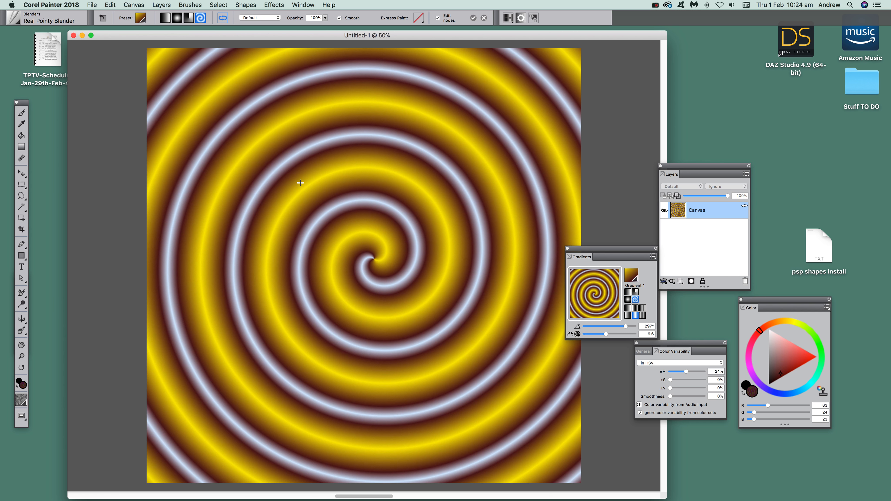
pyautogui.moveTo(21, 136)
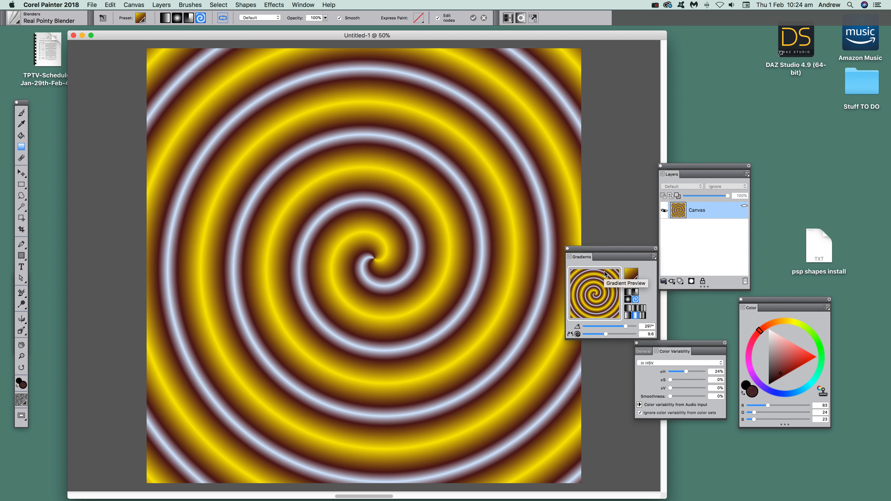
pyautogui.moveTo(183, 78)
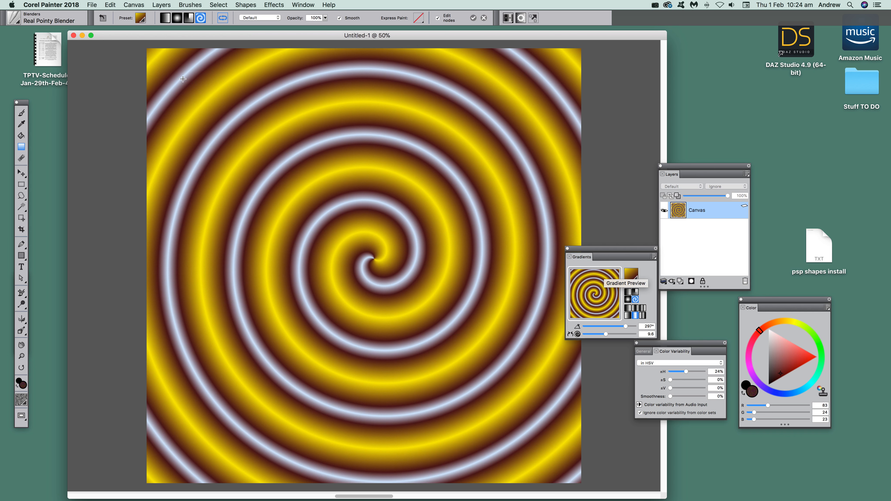
# Blend the gradient in Difference mode, discard the first placement, and commit the corner-to-centre spiral.
pyautogui.click(259, 17)
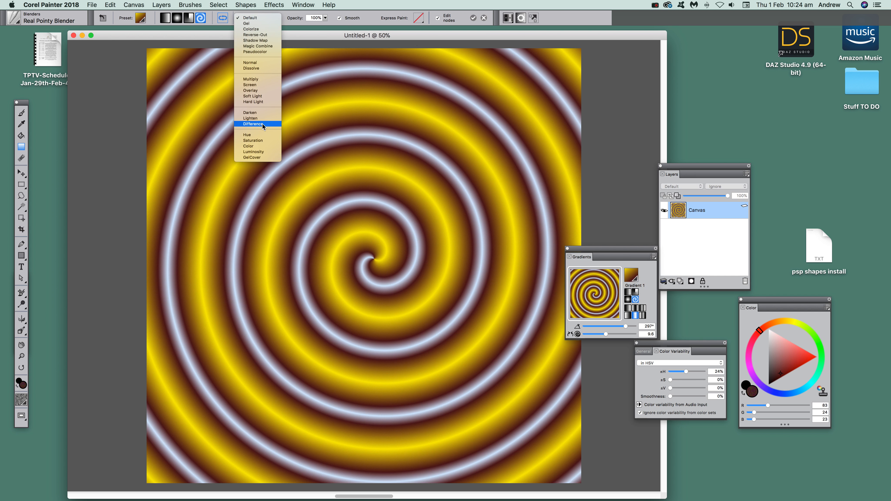
pyautogui.click(253, 125)
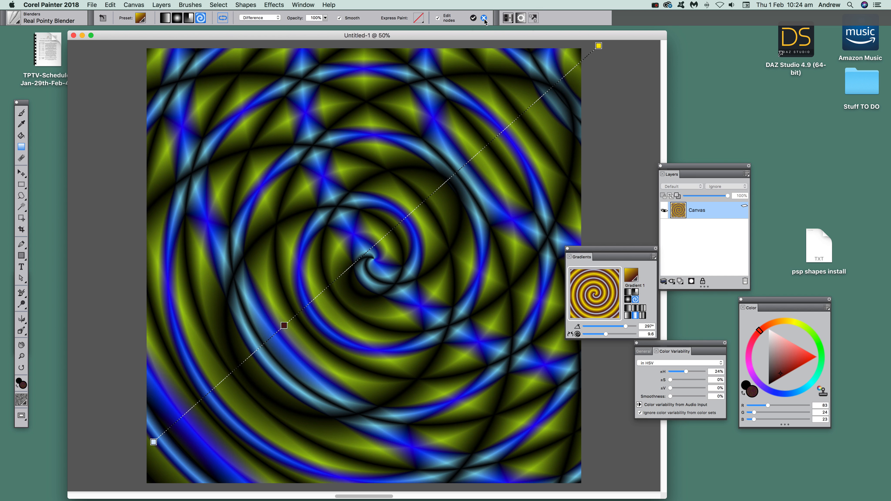
pyautogui.click(484, 18)
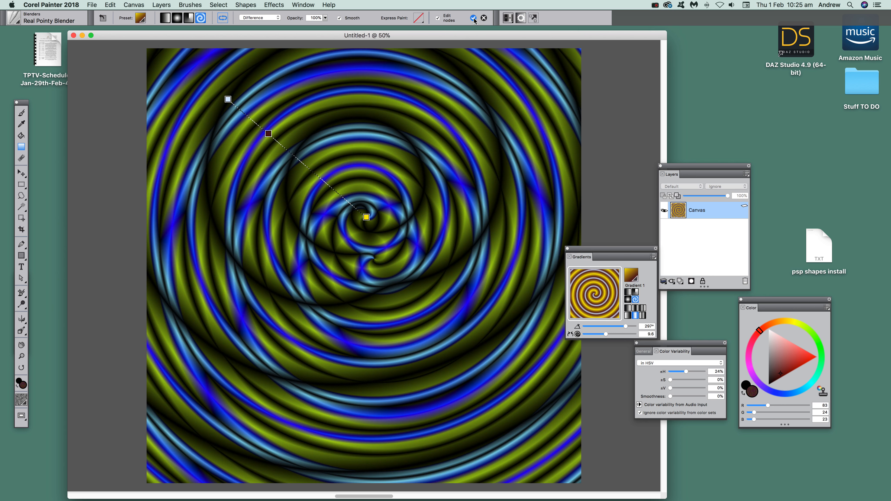
pyautogui.click(472, 18)
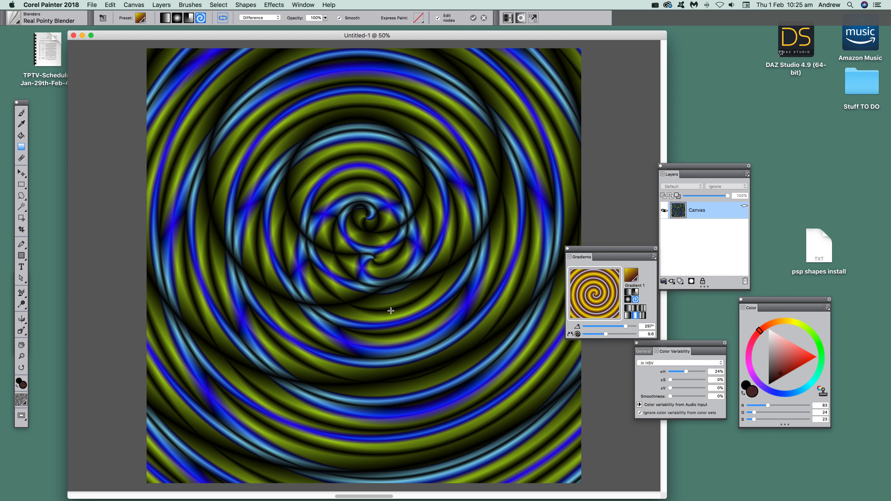
# Apply Pop Art Fill with black dots on a white background to the blended spiral.
pyautogui.click(273, 5)
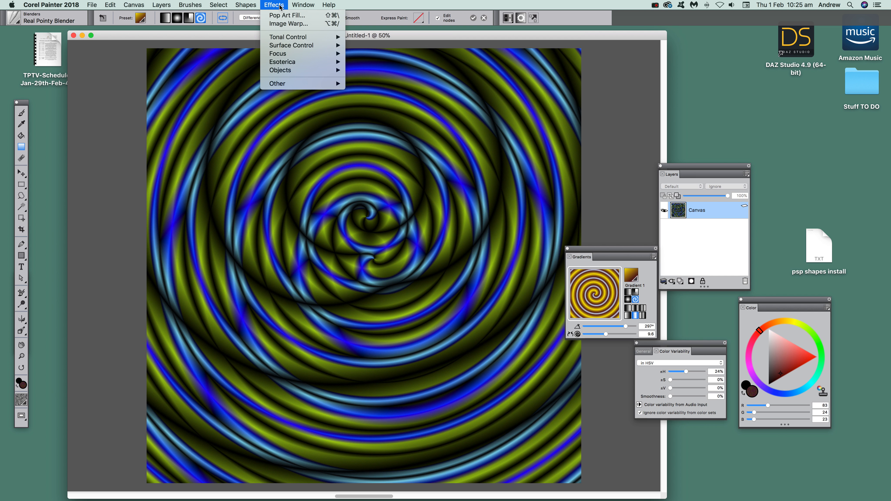
pyautogui.moveTo(281, 61)
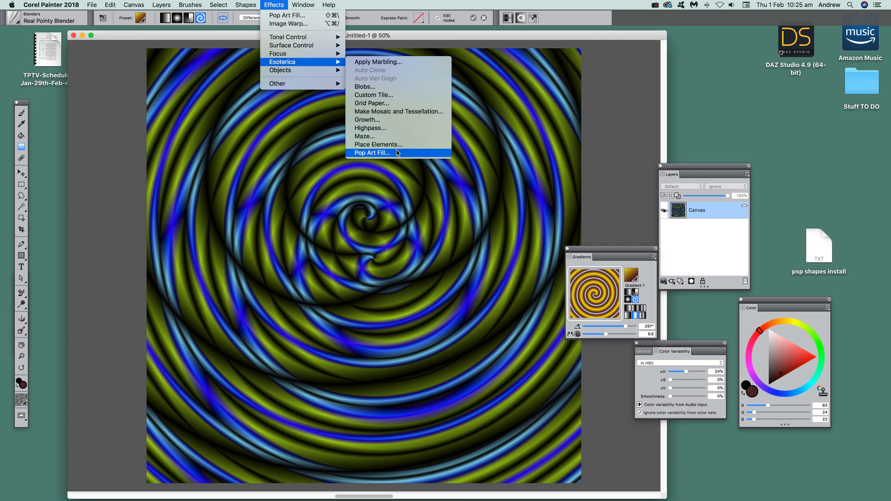
pyautogui.click(371, 152)
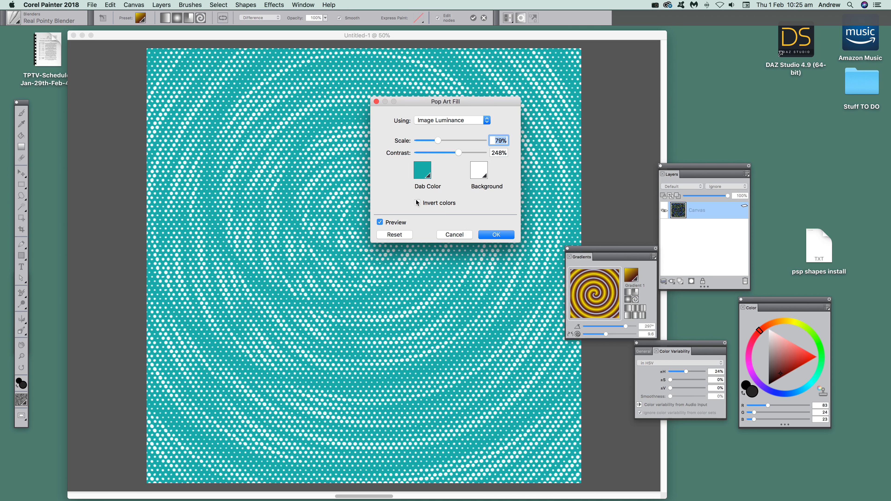
pyautogui.click(421, 170)
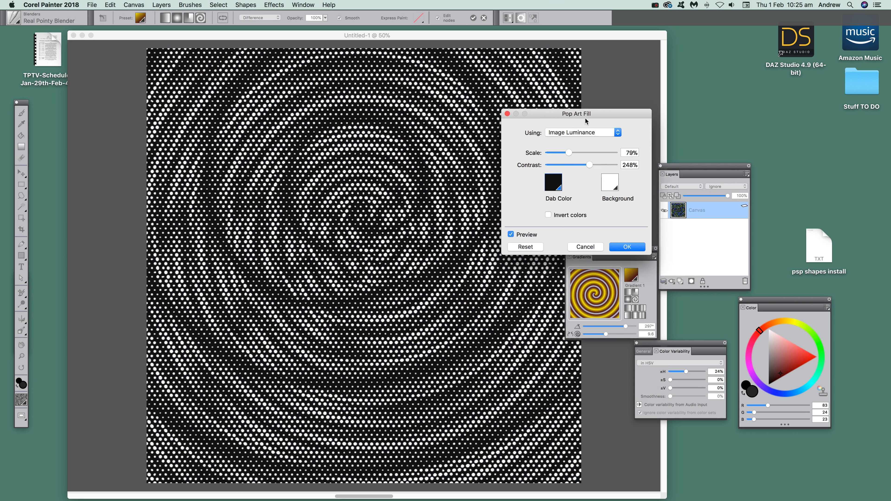
pyautogui.moveTo(575, 113); pyautogui.dragTo(612, 116)
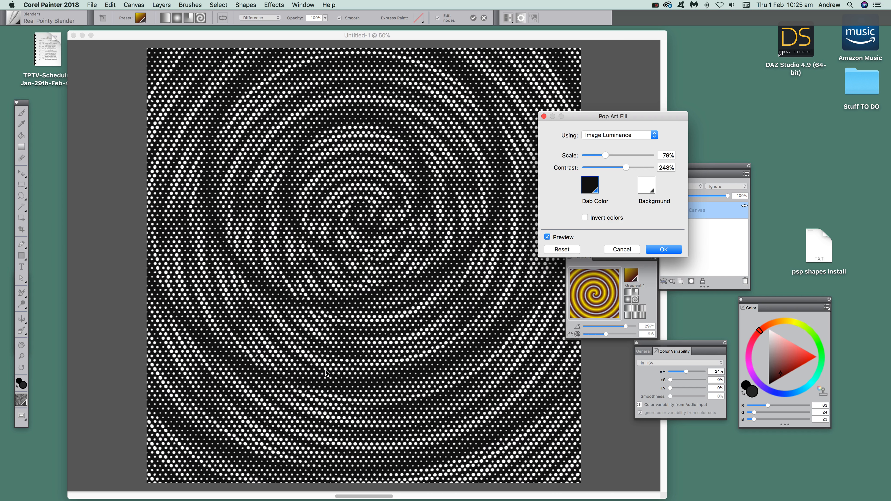
pyautogui.click(663, 249)
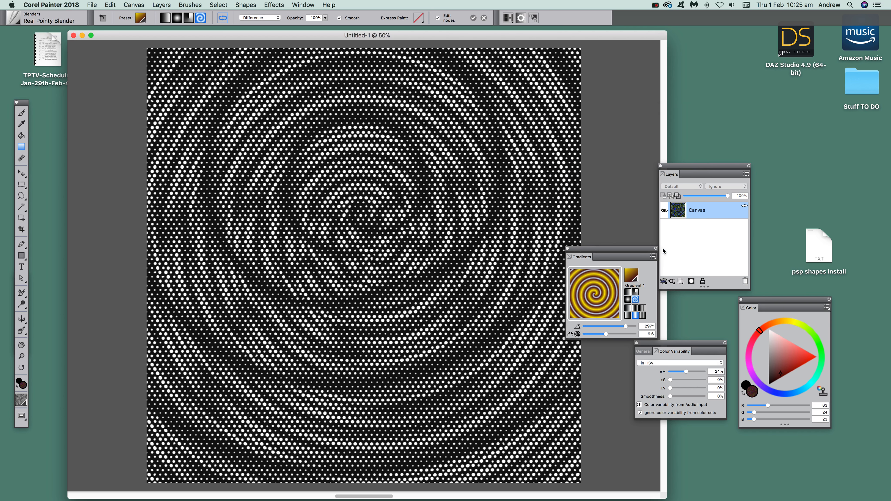
pyautogui.click(273, 5)
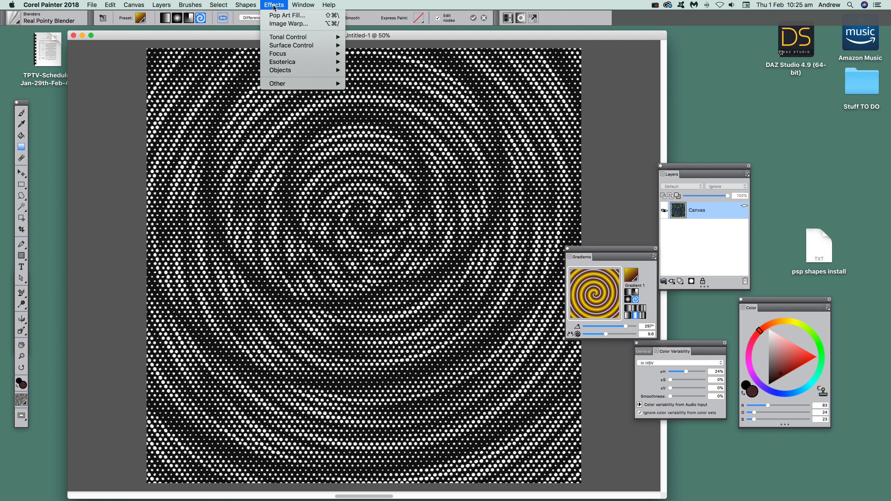
pyautogui.moveTo(288, 23)
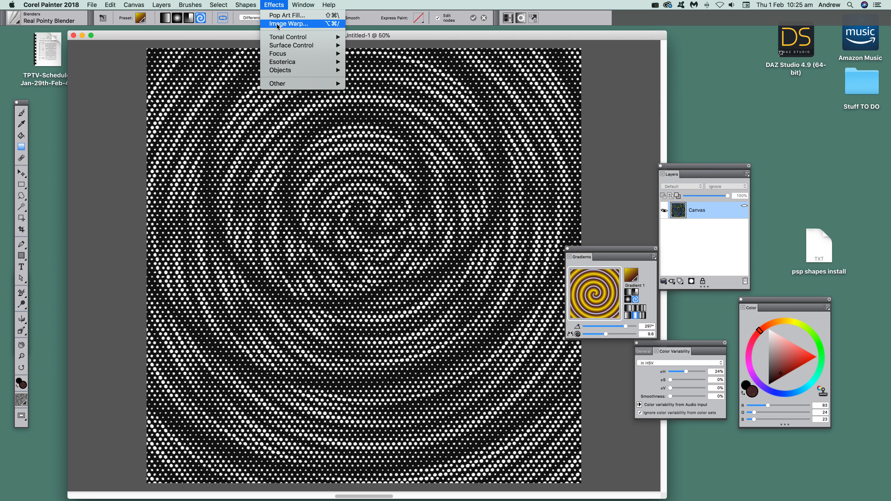
pyautogui.moveTo(290, 46)
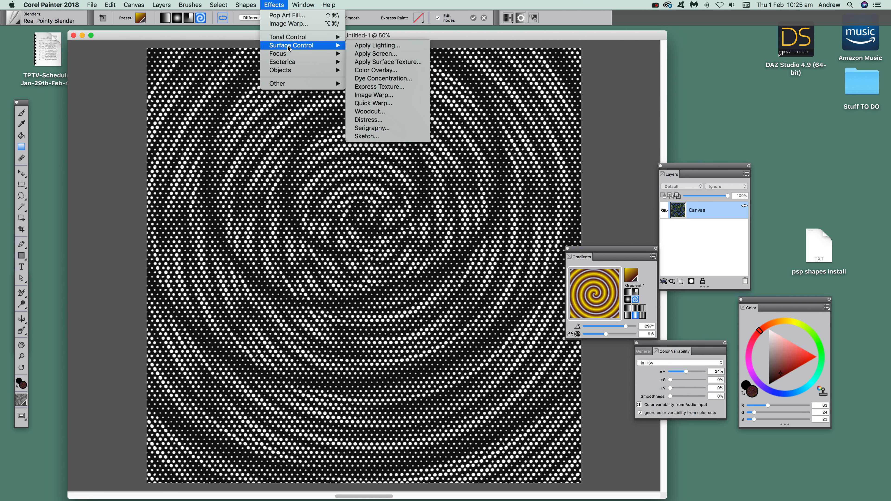
pyautogui.moveTo(288, 37)
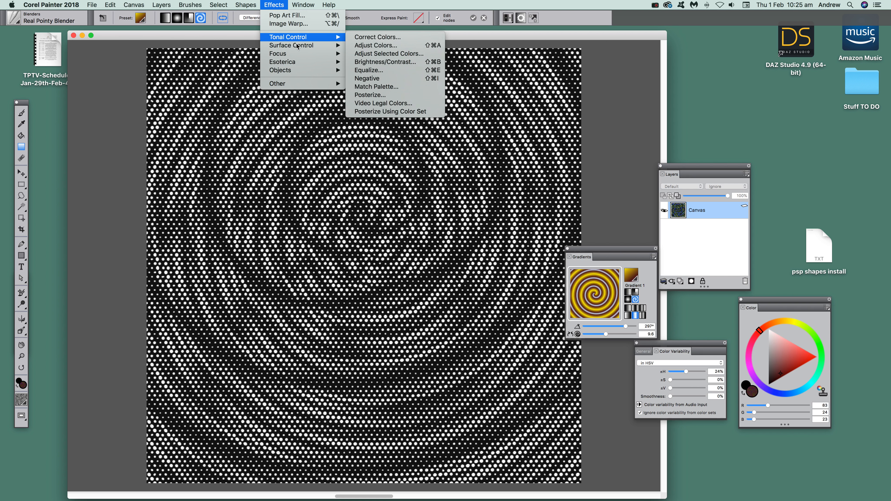
pyautogui.moveTo(290, 45)
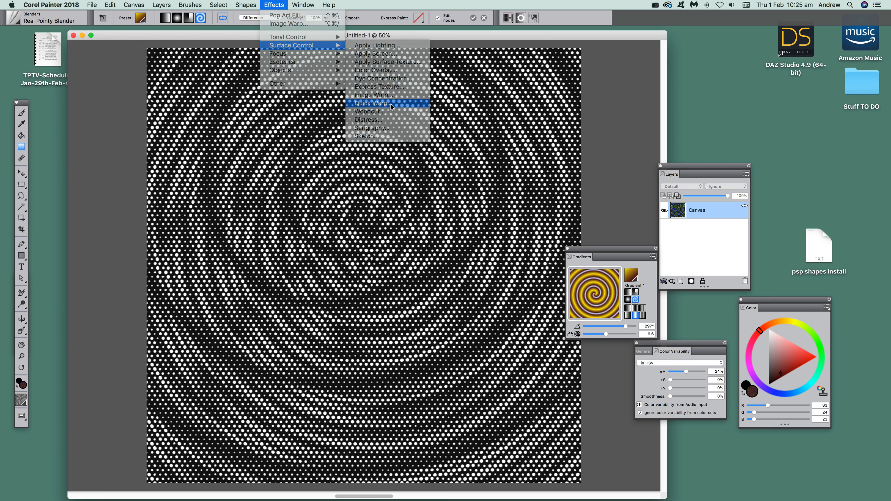
# Choose Quick Warp from the Surface Control effects.
pyautogui.click(368, 103)
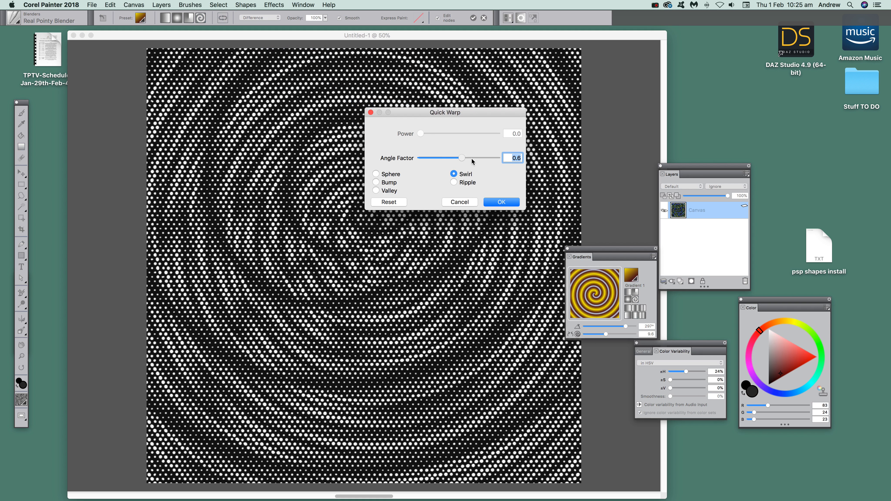
# Set the Swirl angle factor to 3.0 and apply the warp to the dot pattern.
pyautogui.moveTo(462, 157); pyautogui.dragTo(479, 158)
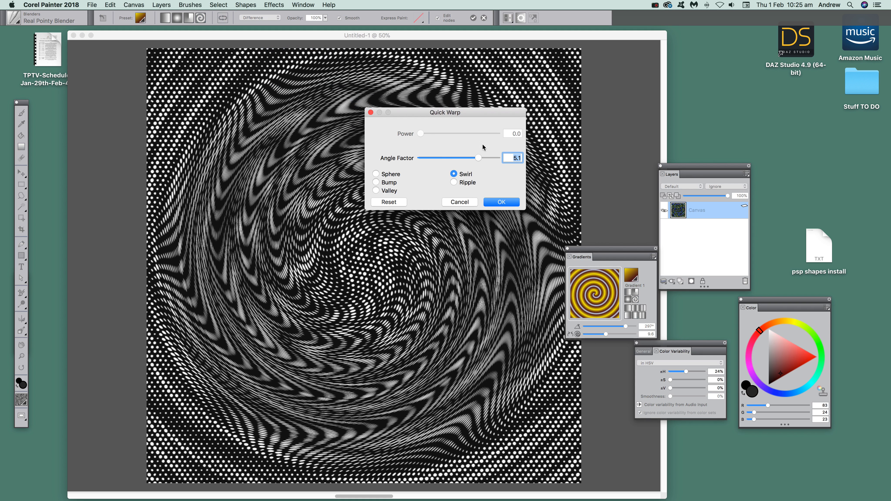
pyautogui.moveTo(479, 157); pyautogui.dragTo(465, 157)
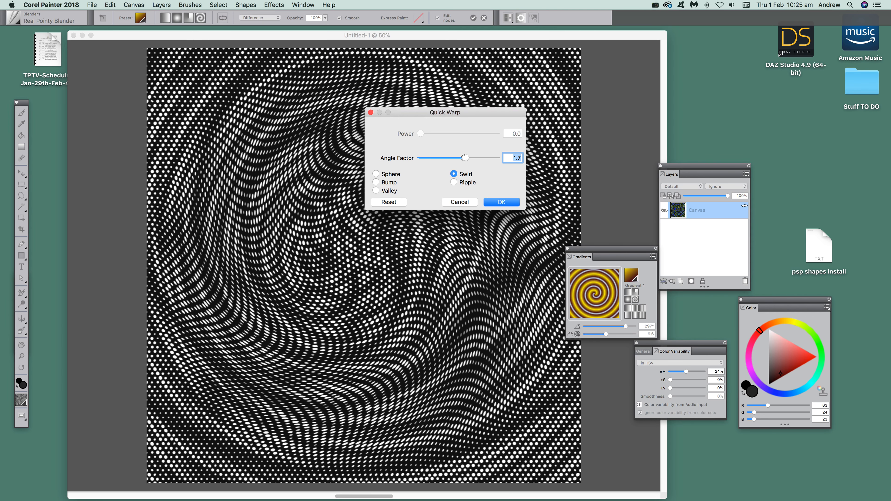
pyautogui.moveTo(465, 157); pyautogui.dragTo(468, 158)
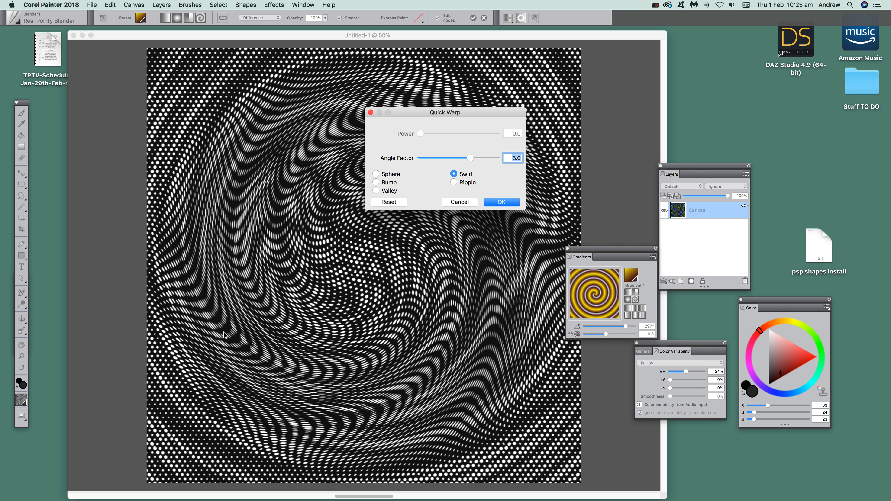
pyautogui.moveTo(449, 188)
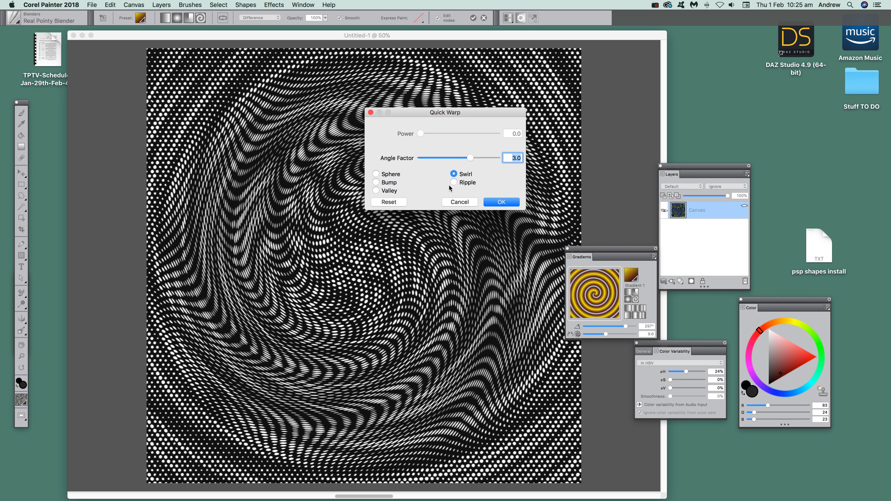
pyautogui.click(500, 202)
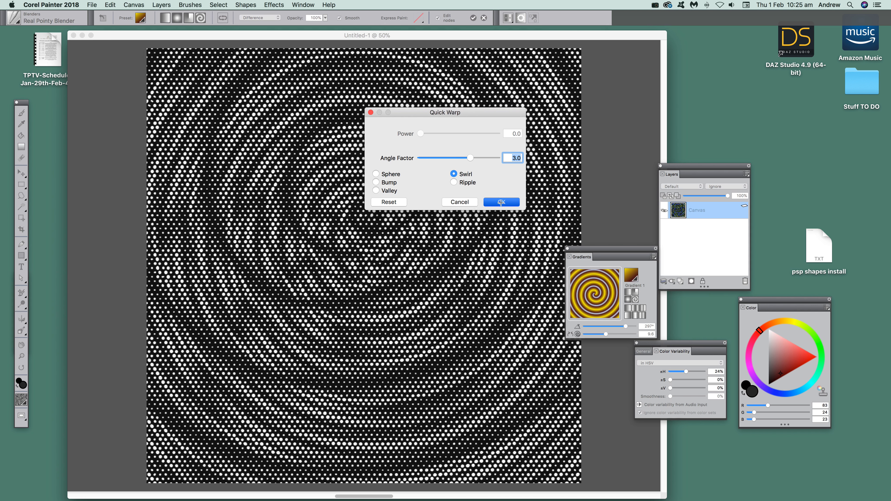
pyautogui.click(501, 201)
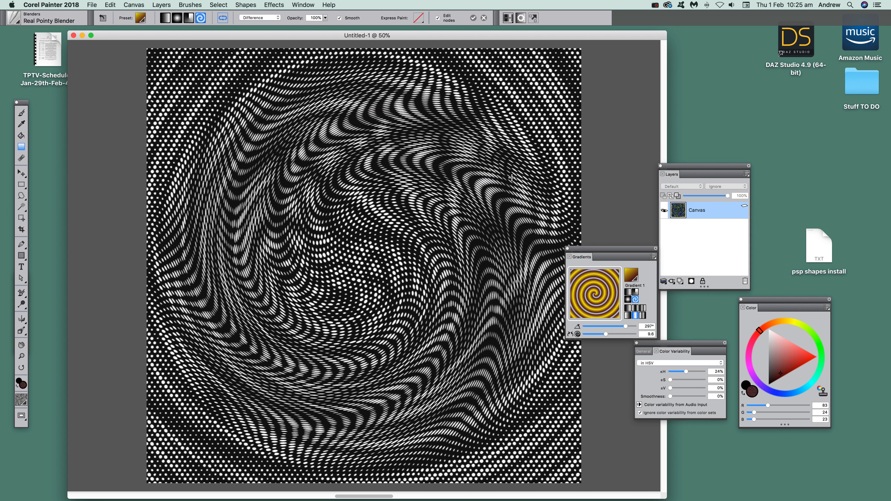